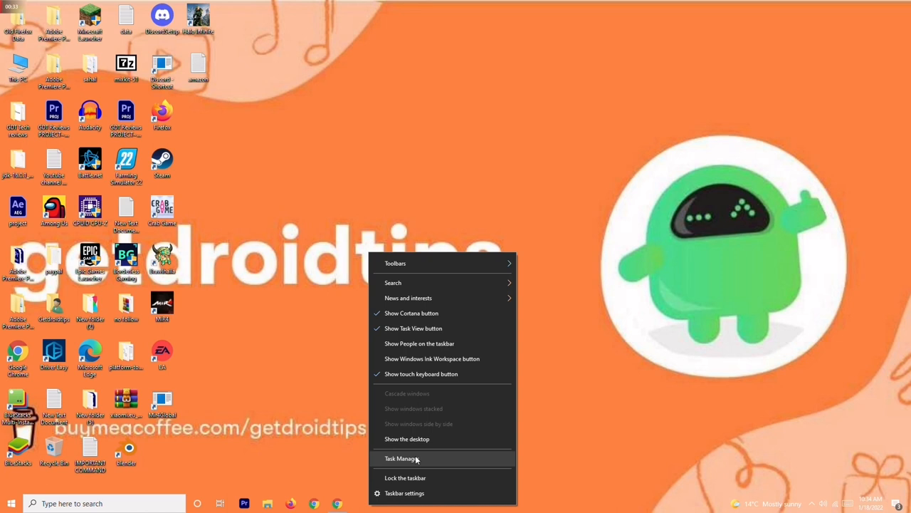
- Launch Task Manager from the taskbar context menu
click(401, 458)
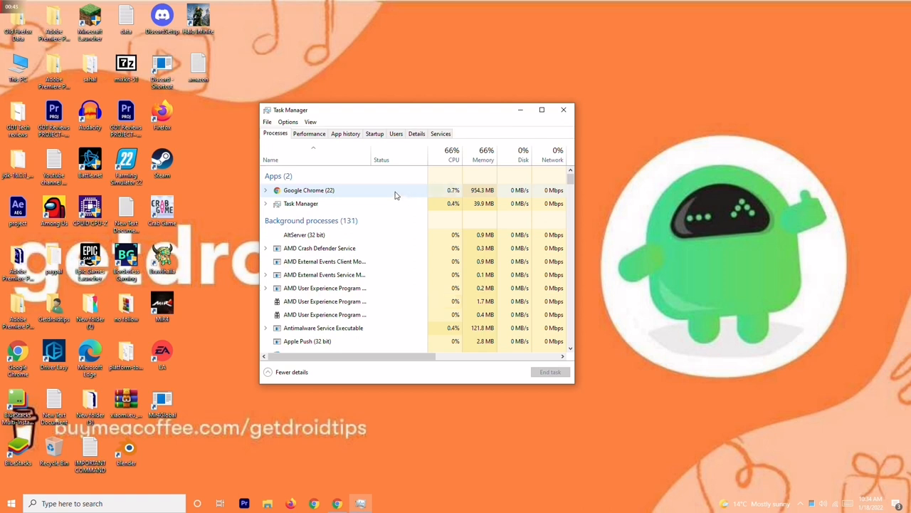
- Review background processes, then launch Device Manager from the Start search Recent list
right_click(309, 191)
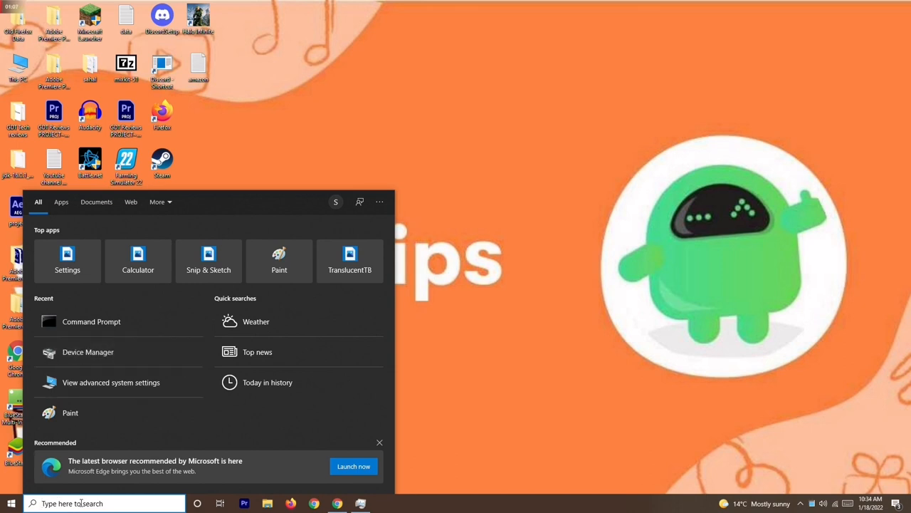
mouse_move(87, 352)
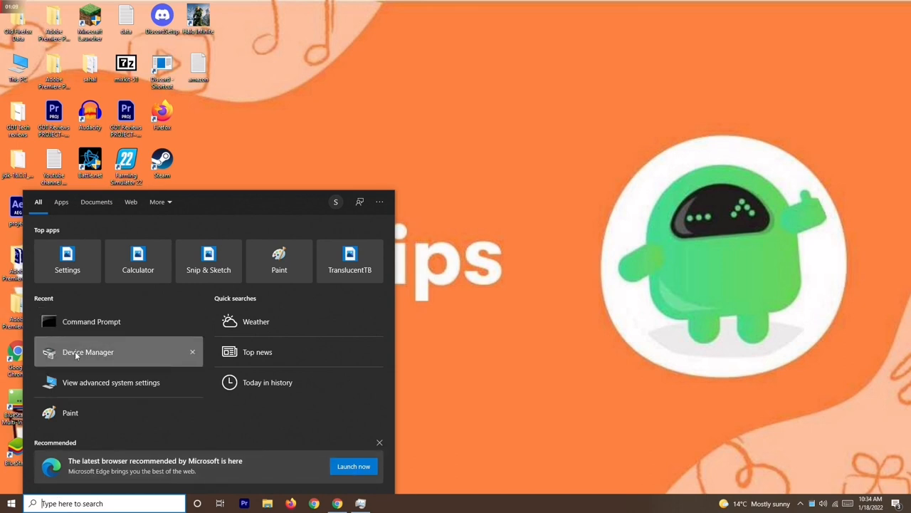
click(88, 351)
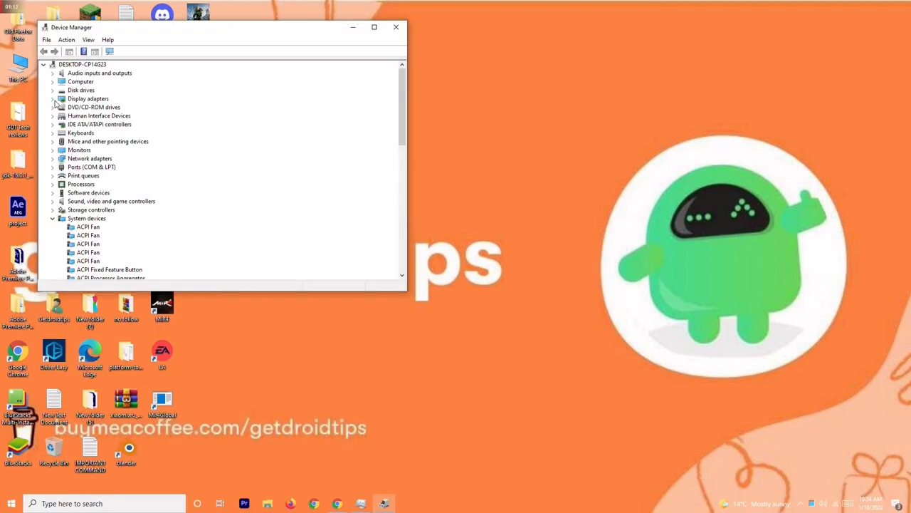
- Run an automatic driver search for the AMD Radeon RX 5700 under Display adapters
click(53, 98)
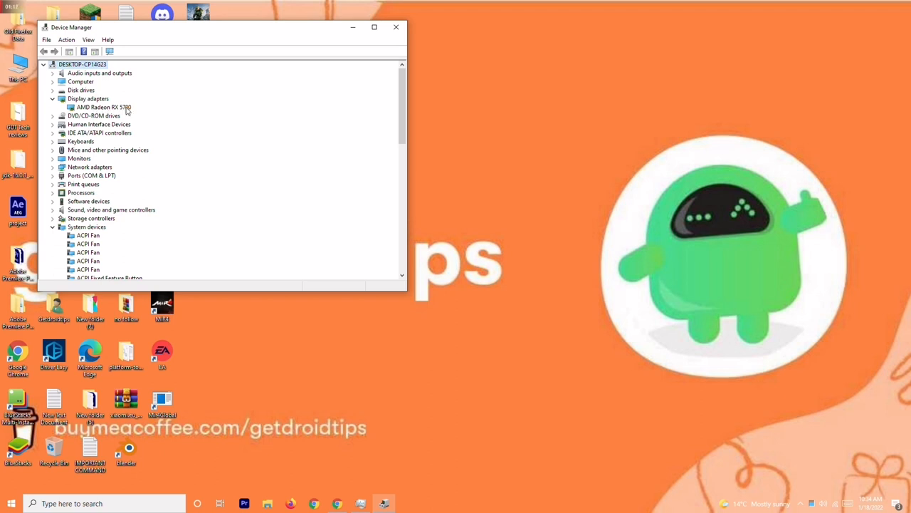
right_click(104, 107)
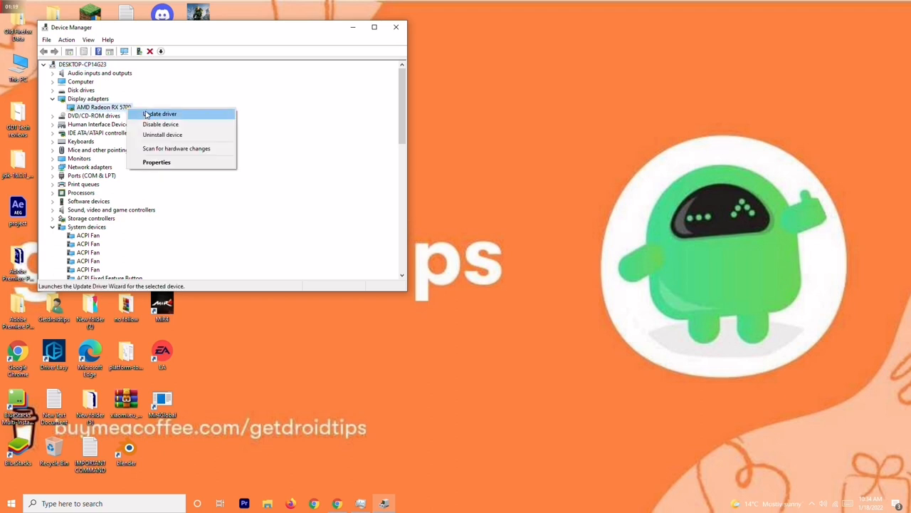
click(161, 114)
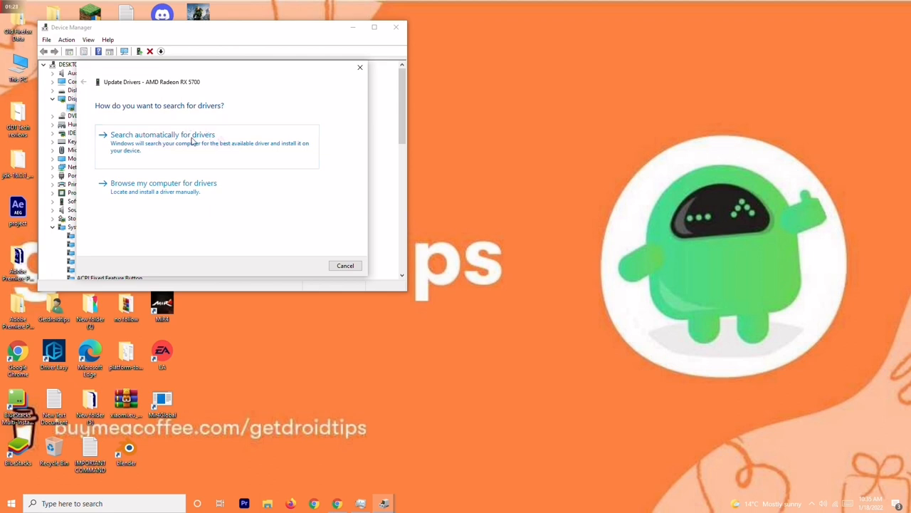
click(163, 133)
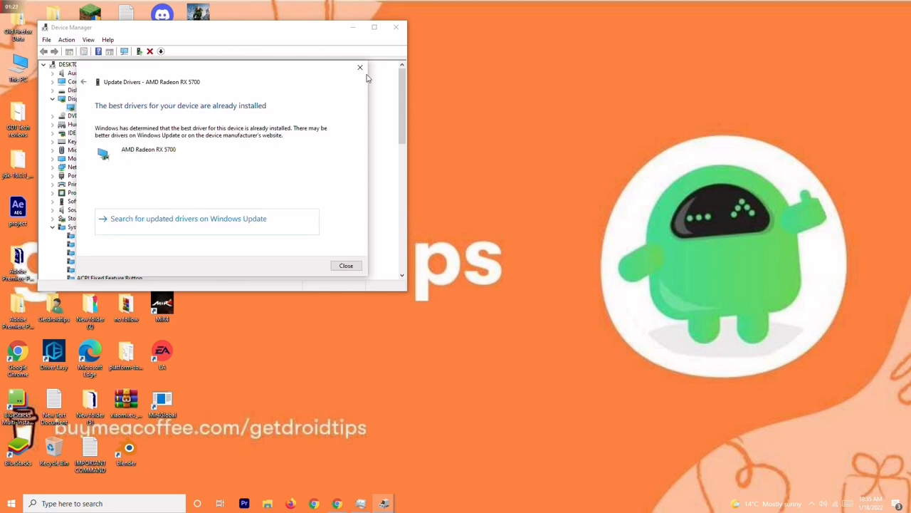
click(346, 265)
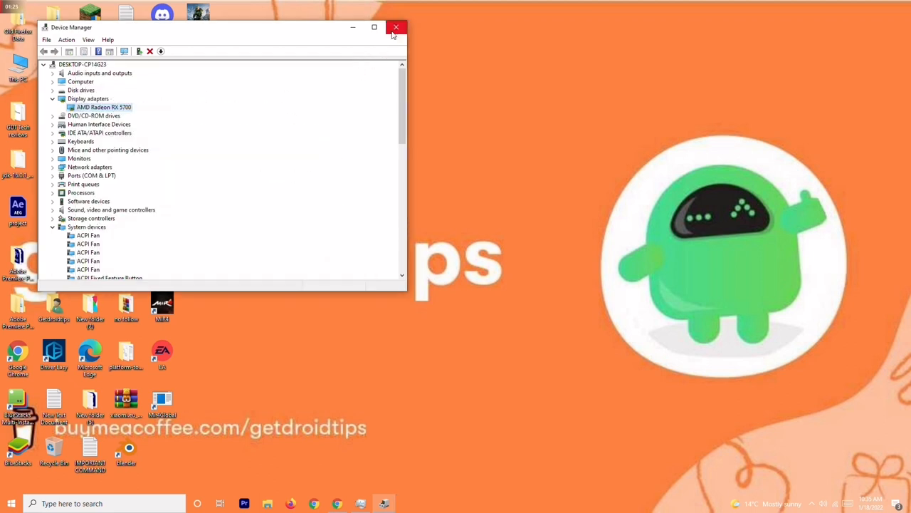
- Close the Device Manager window
click(395, 27)
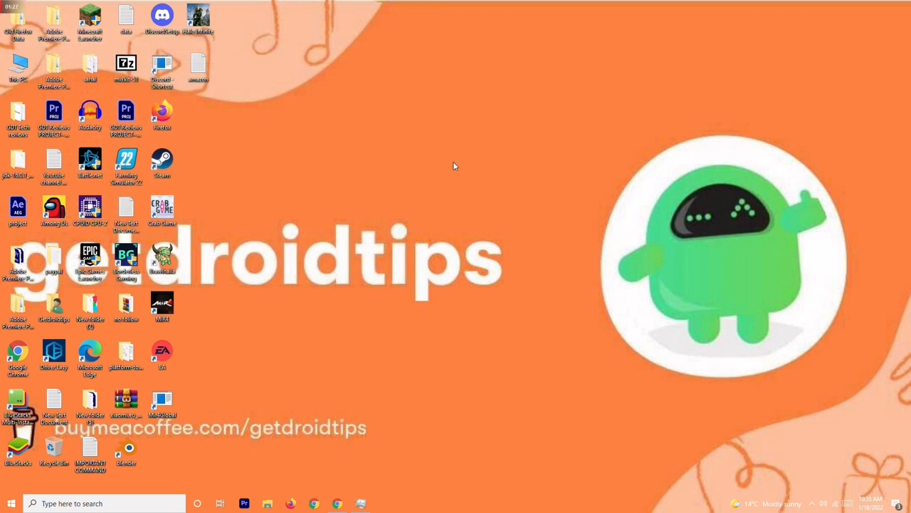
mouse_move(451, 158)
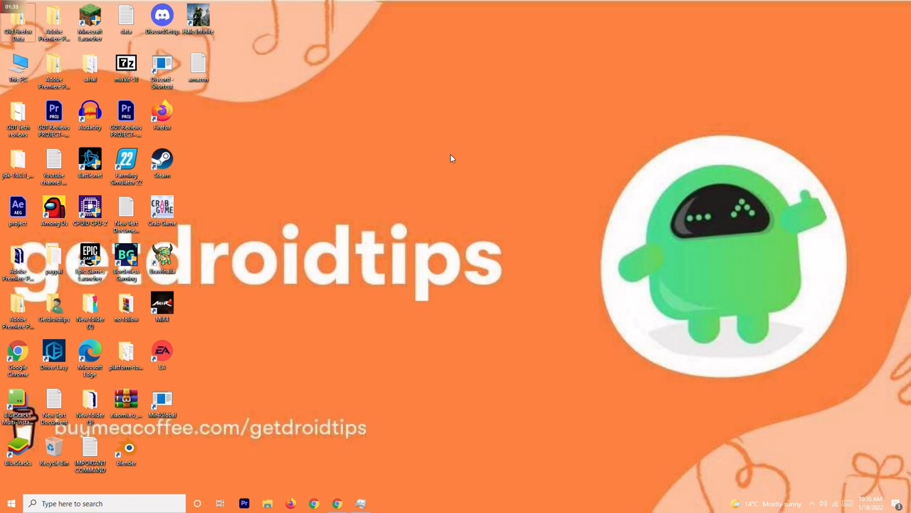
- Run 'control' from the Run dialog and go to Control Panel's Power Options
key(Win+r)
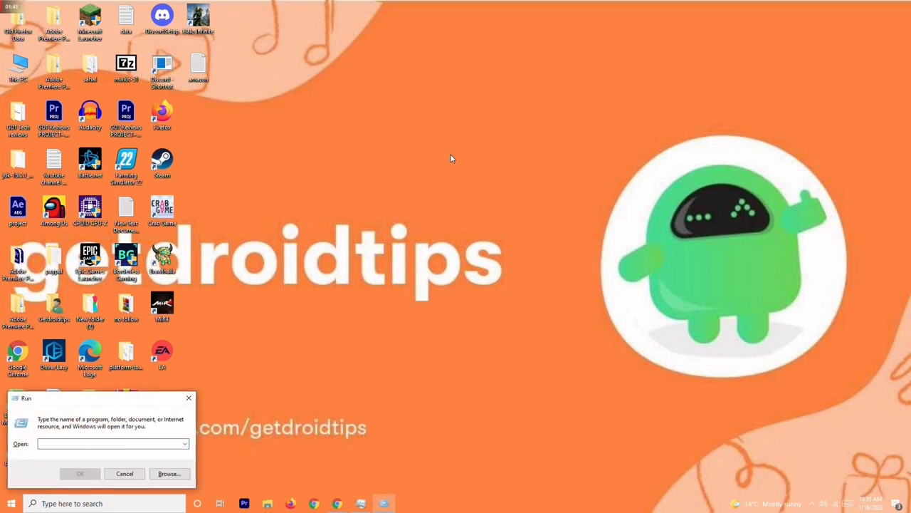
text(control)
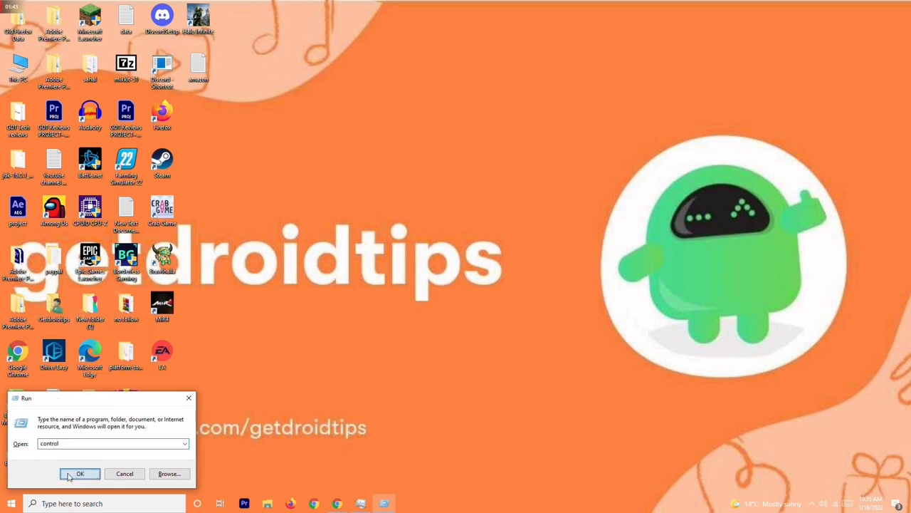
click(79, 474)
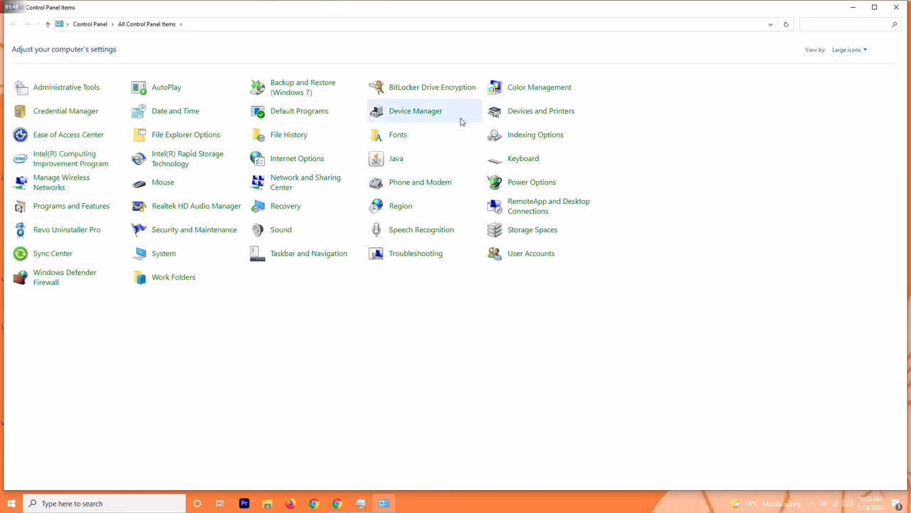
mouse_move(527, 183)
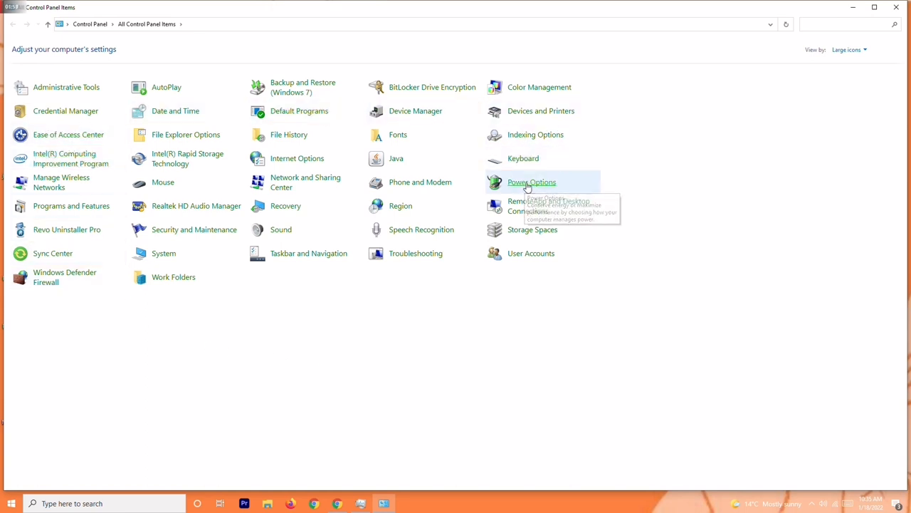
click(532, 182)
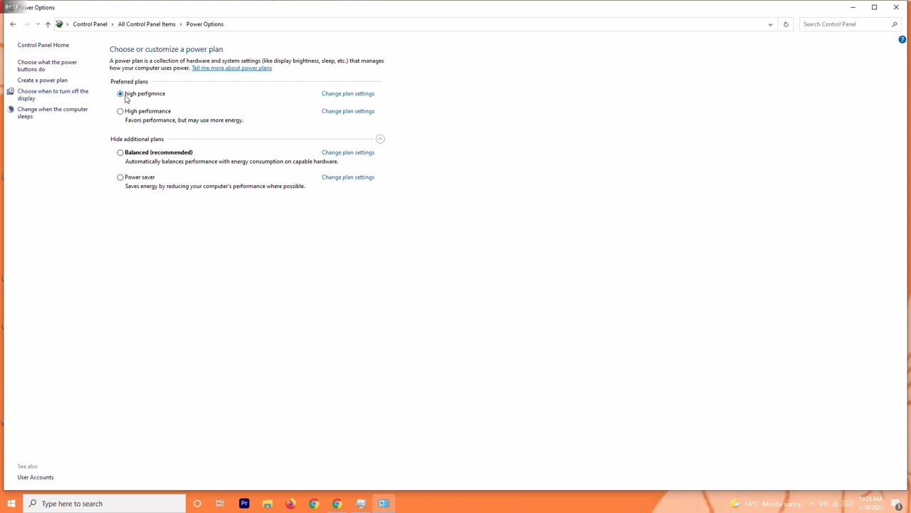
mouse_move(143, 99)
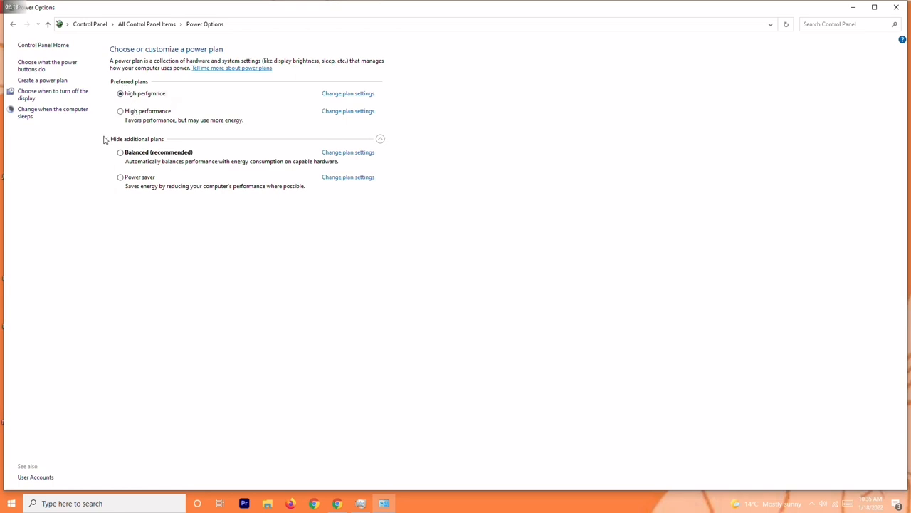
mouse_move(140, 115)
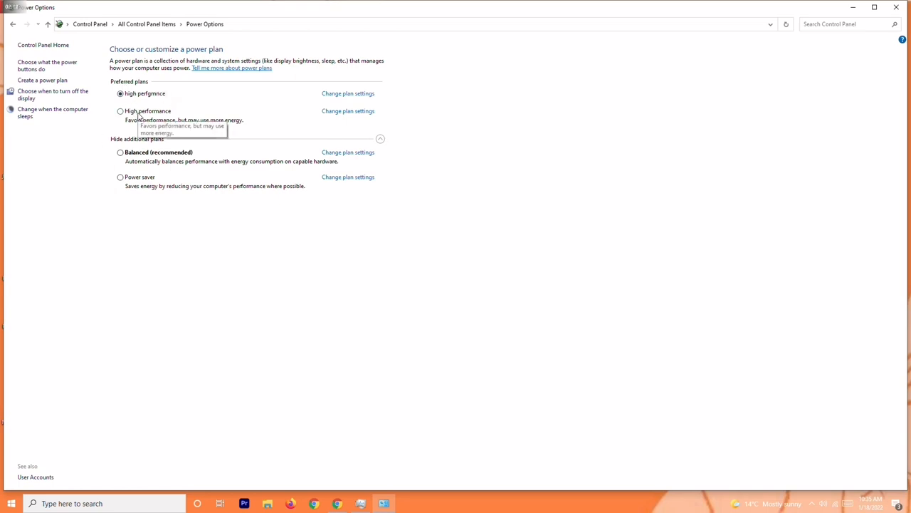